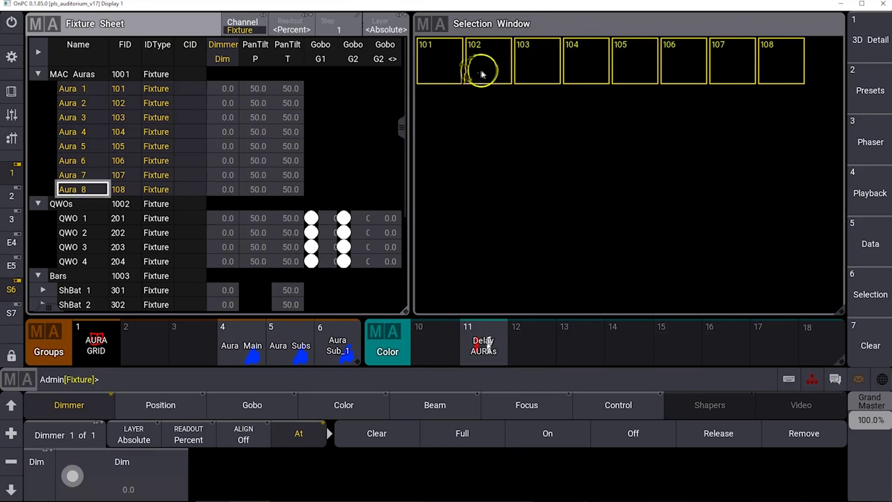
pyautogui.moveTo(438, 73)
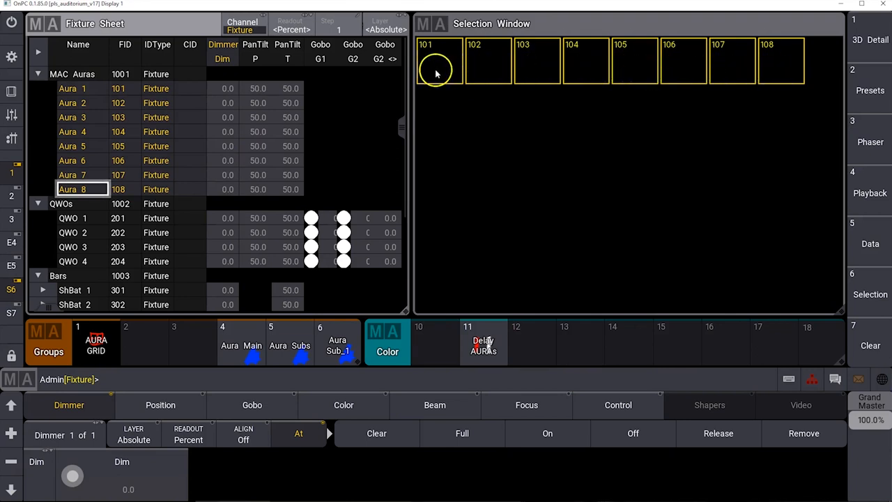
# Clear the current fixture selection, then clear the entire programmer.
pyautogui.click(376, 434)
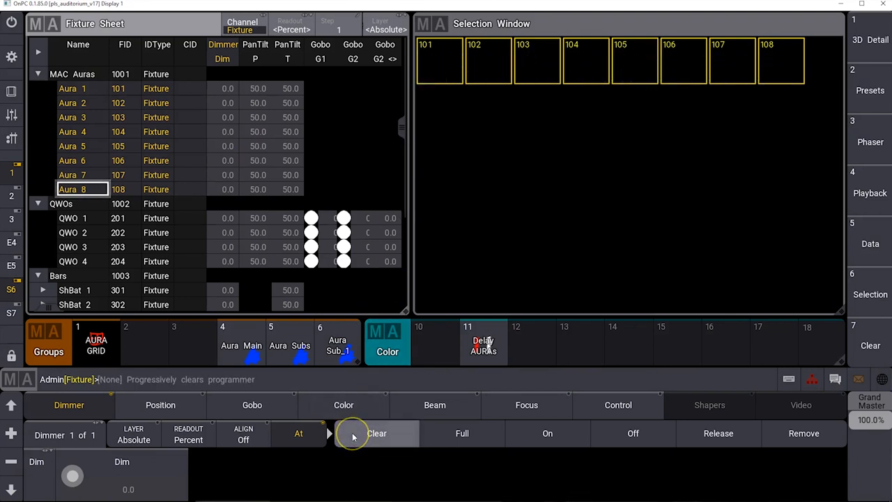
pyautogui.click(377, 434)
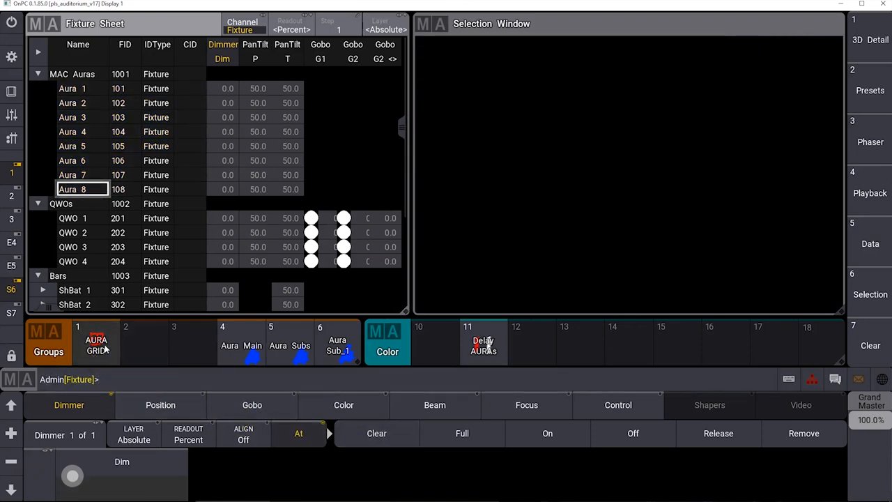
# Select group AURA GRID, set fixtures 101–108 to Full dimmer, and apply the Delay AURAs preset.
pyautogui.click(96, 341)
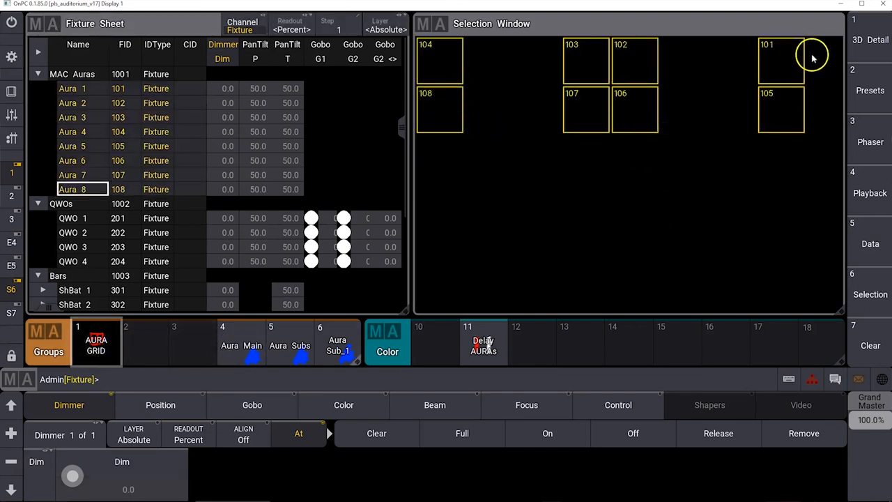
pyautogui.click(461, 433)
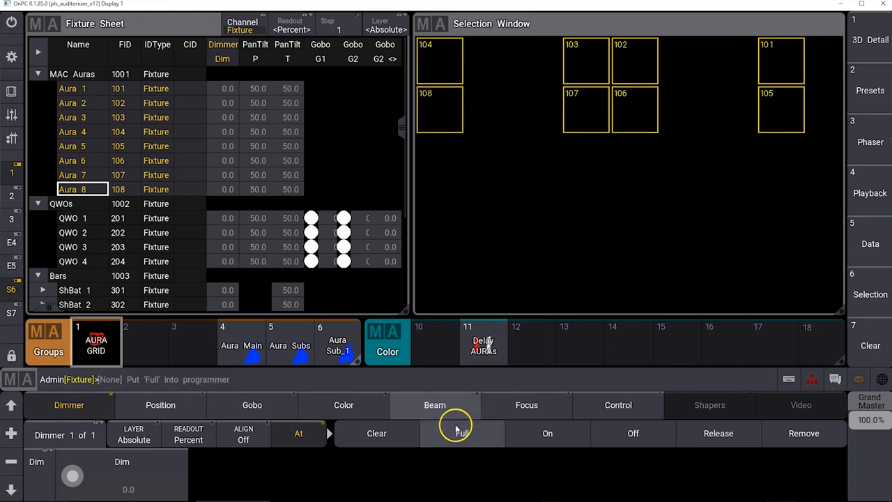
pyautogui.click(462, 433)
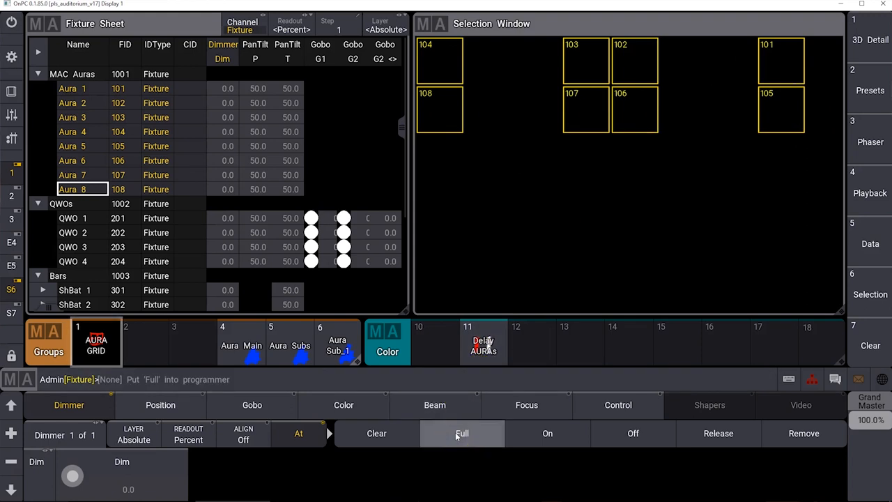
pyautogui.click(462, 433)
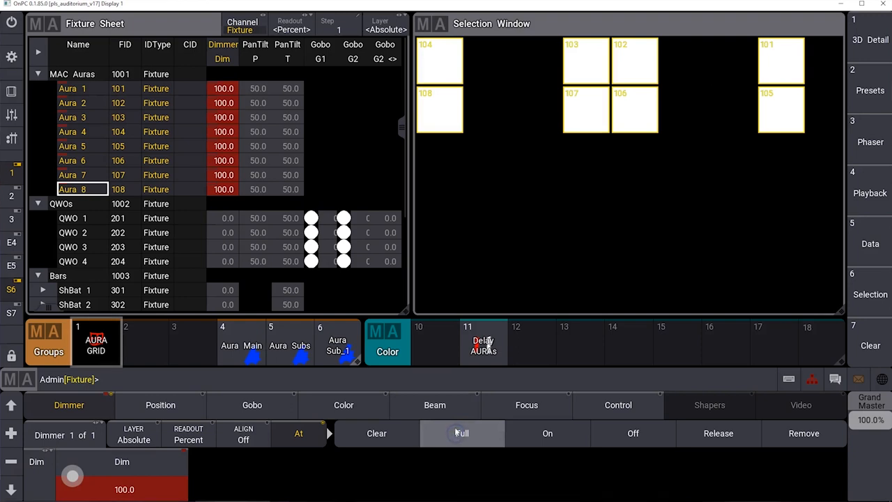
pyautogui.moveTo(459, 410)
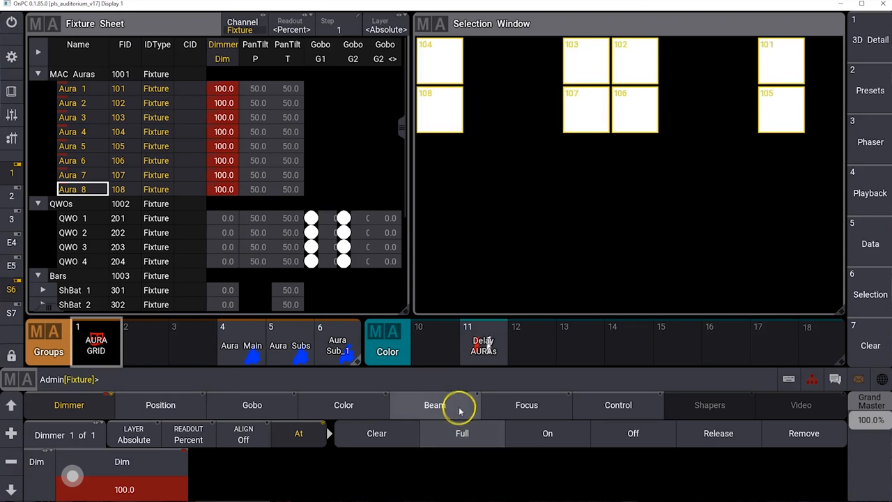
pyautogui.click(483, 342)
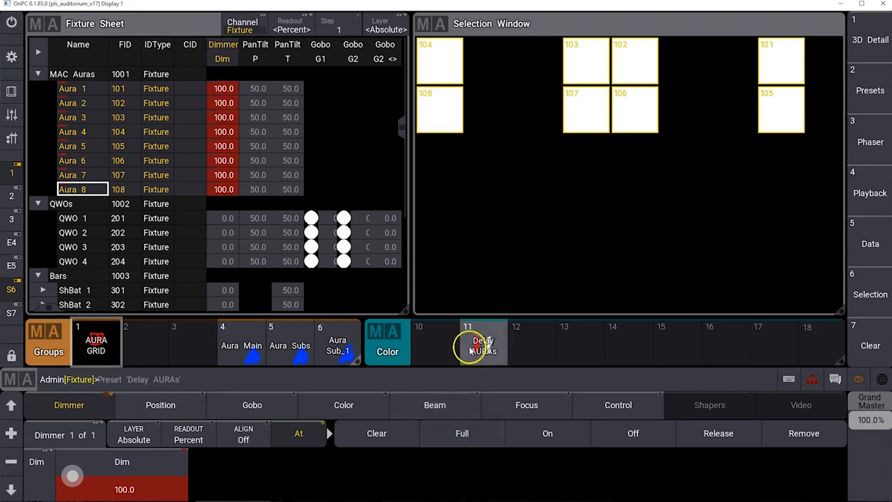